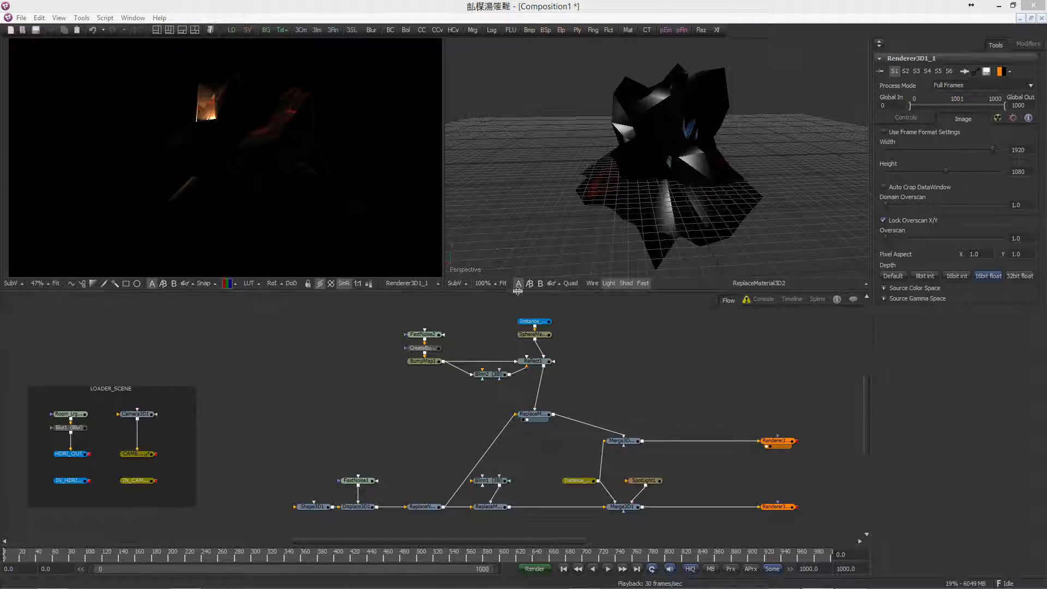
mouse_move(598, 343)
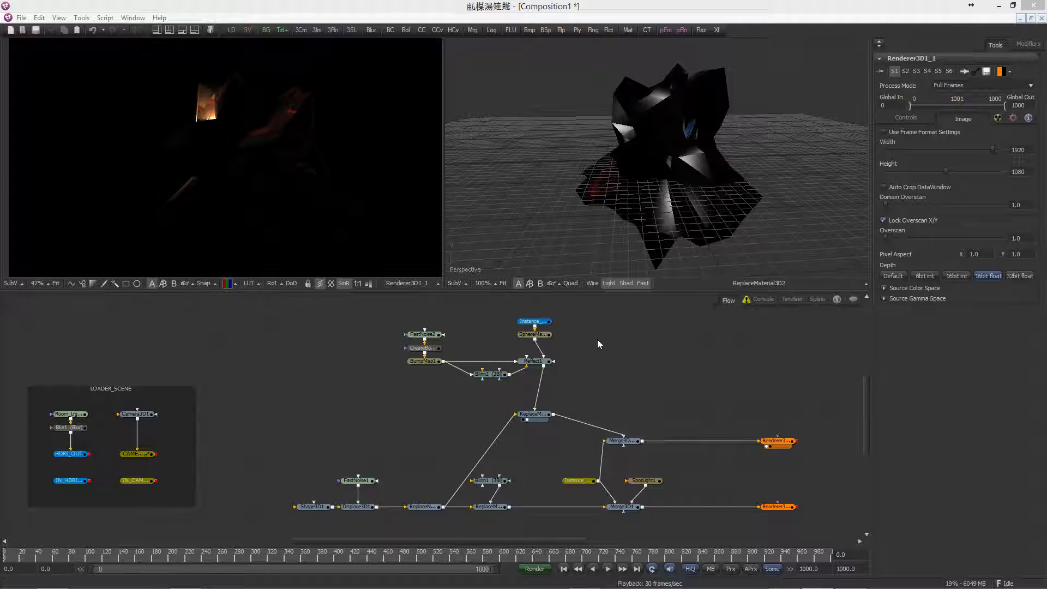
mouse_move(467, 419)
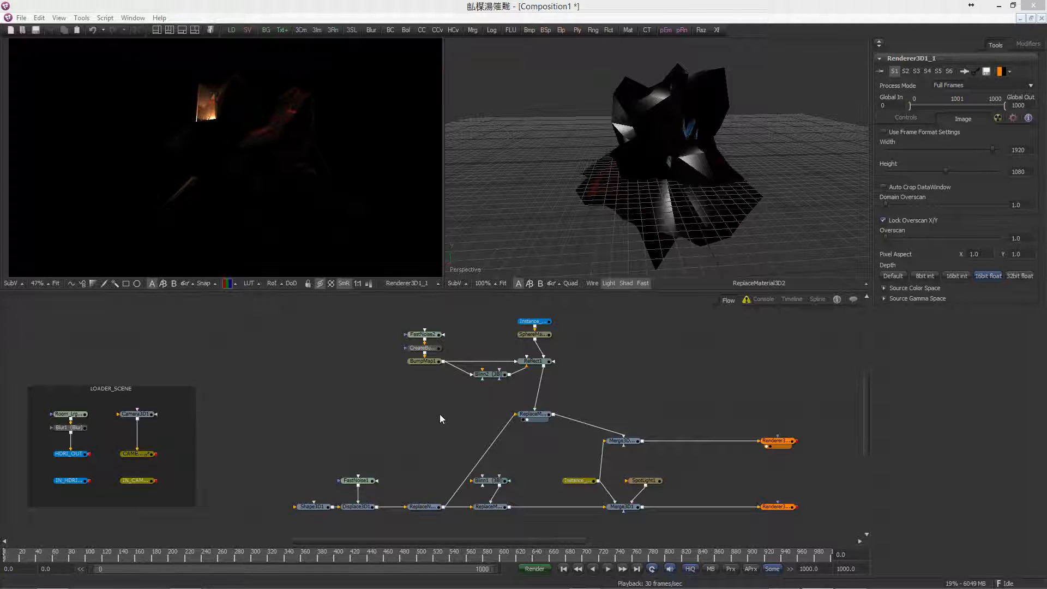
mouse_move(440, 383)
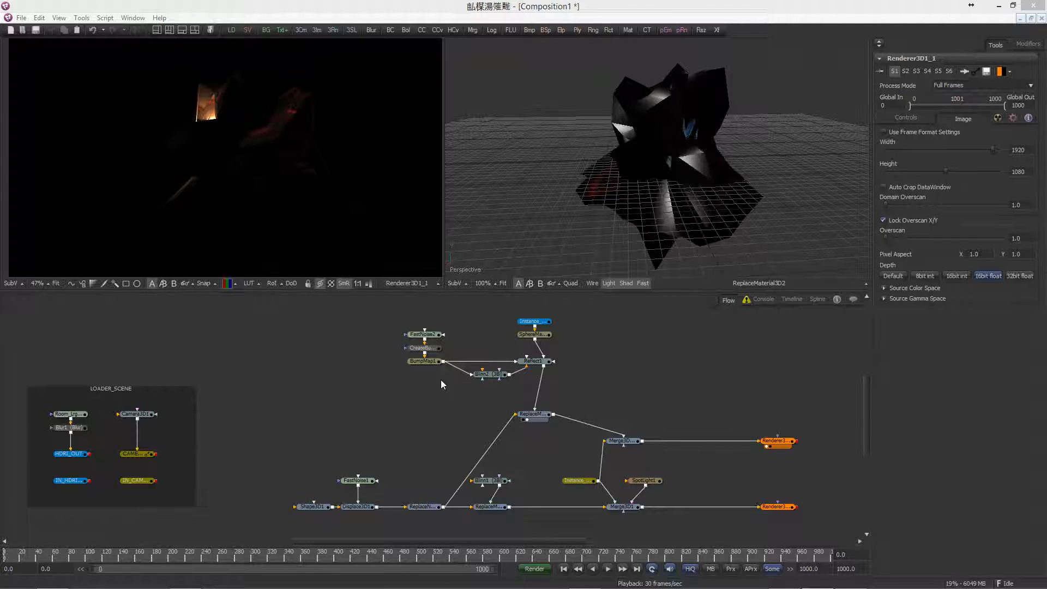
mouse_move(439, 442)
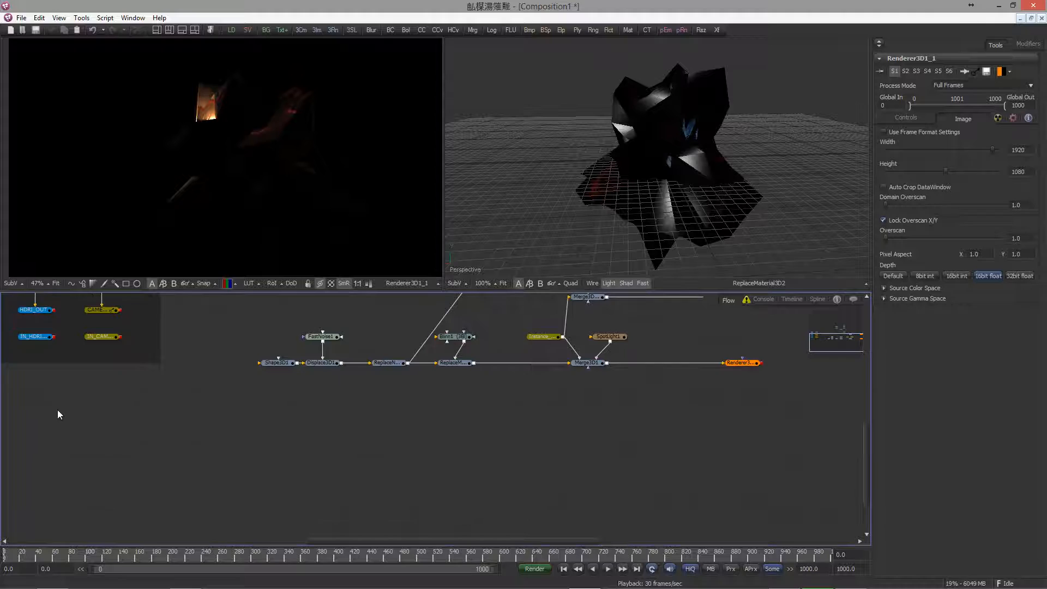
- Route a pasted HDRI_OUT instance through a new Blur tool into a SphereMap
click(35, 336)
text(blur)
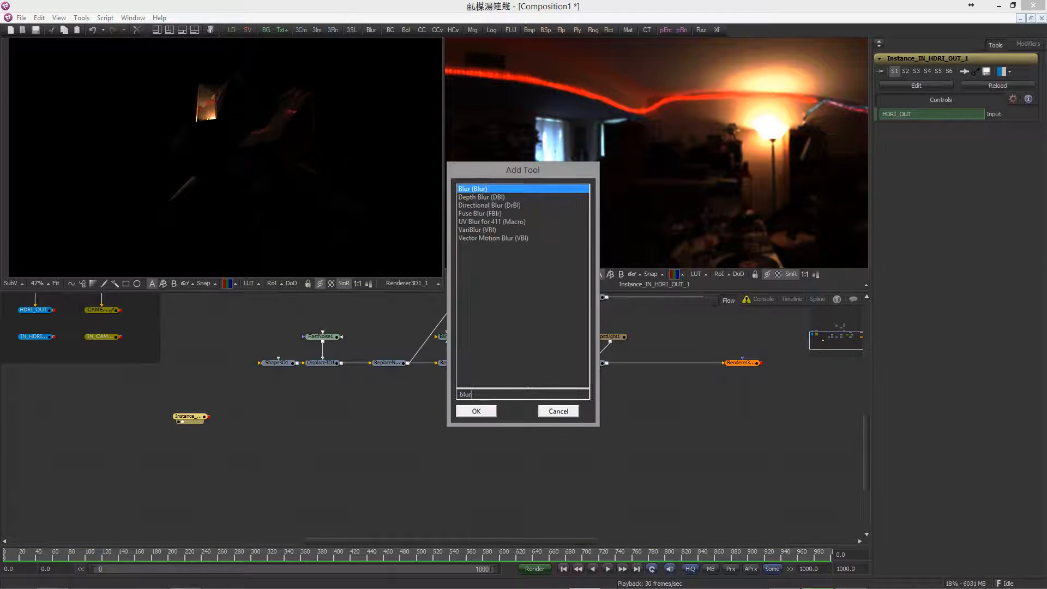
click(476, 410)
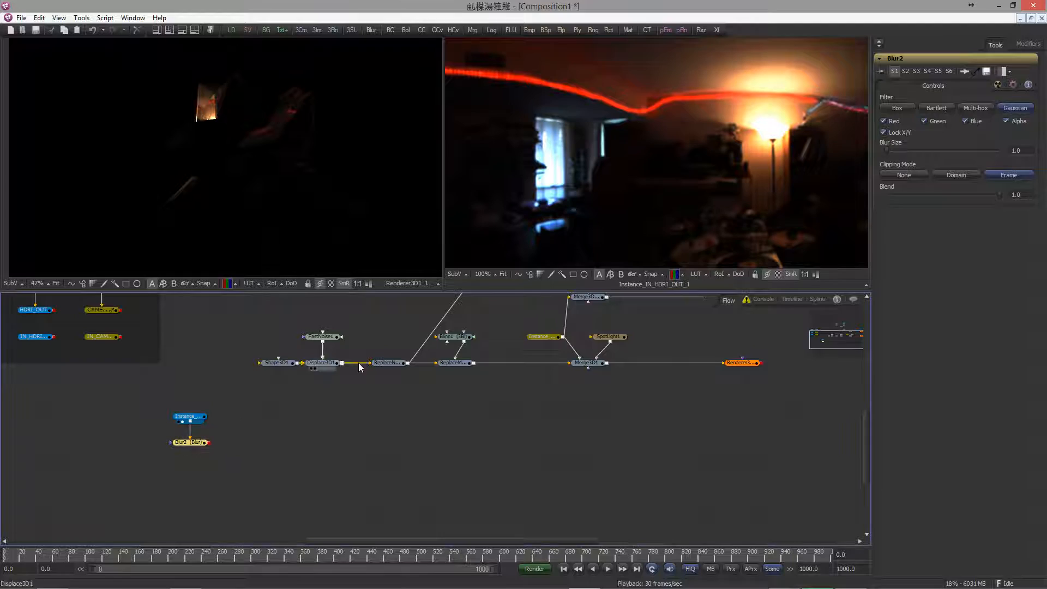
drag(189, 441, 276, 389)
text(ref)
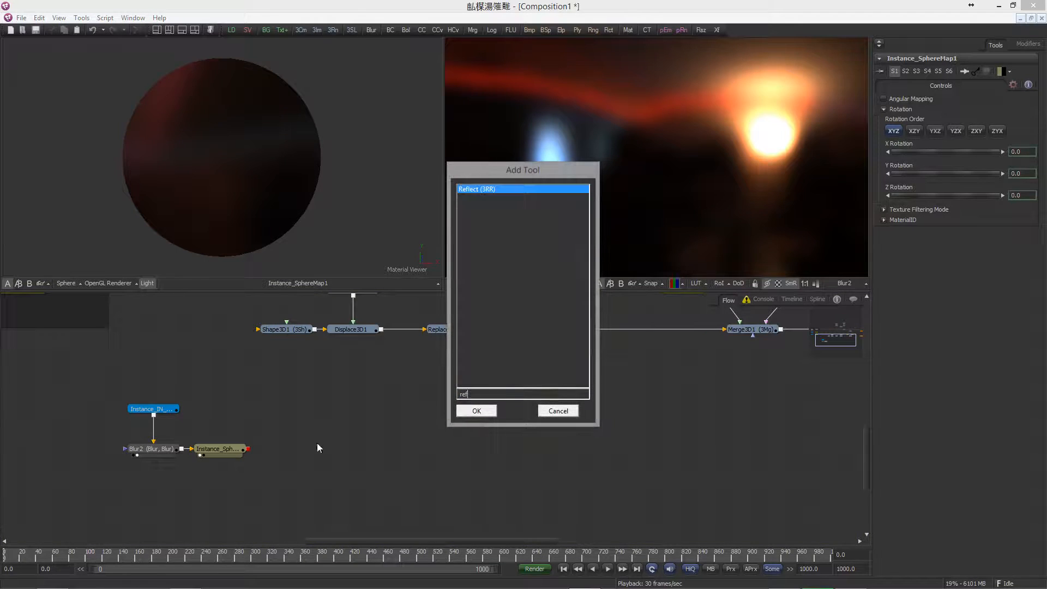
- Add a Reflect material and a Replace Material 3D, feeding Reflect into the replacer
key(Backspace)
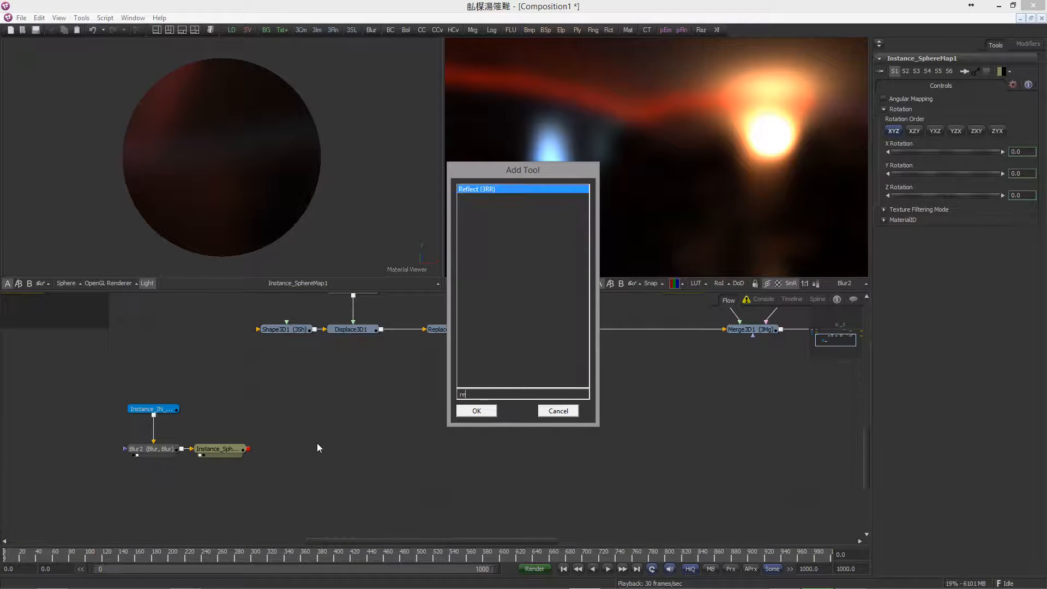
click(475, 410)
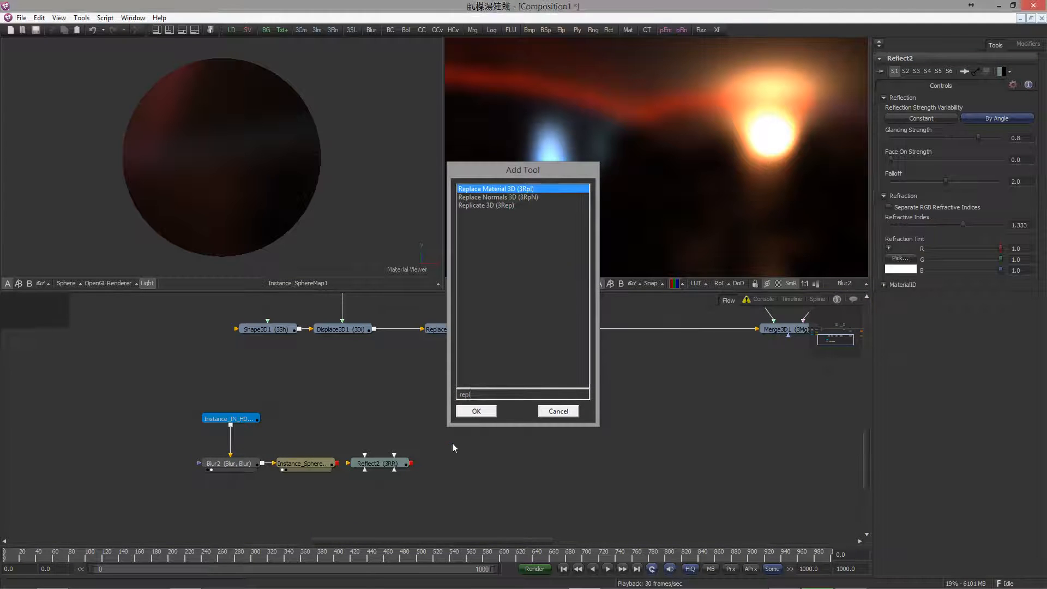
click(476, 411)
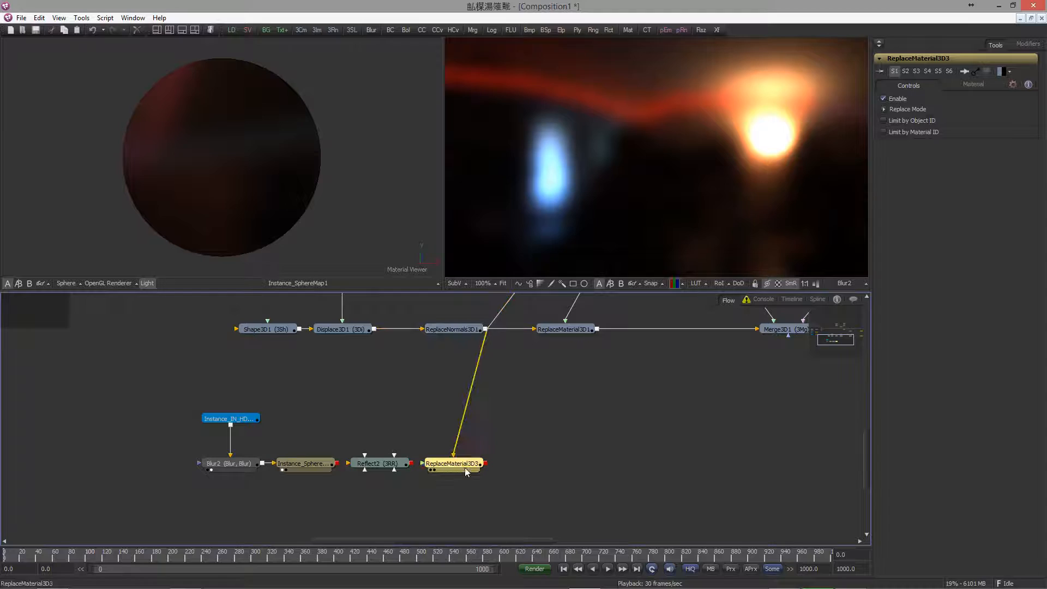
drag(452, 464, 453, 441)
text(mer)
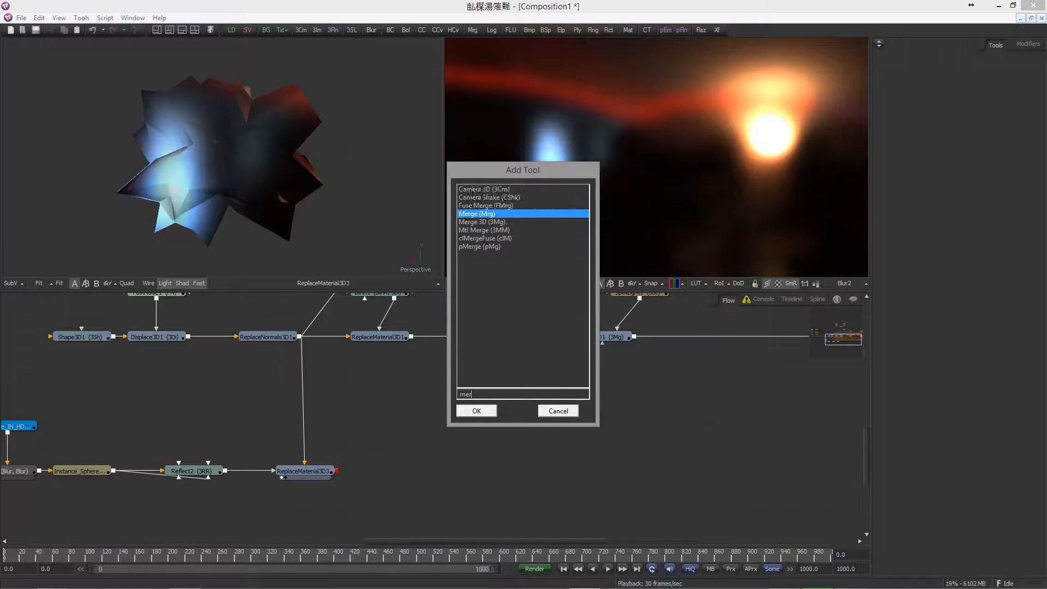
- Add a Merge 3D after ReplaceMaterial3D3 with a camera instance and a Renderer 3D
click(476, 410)
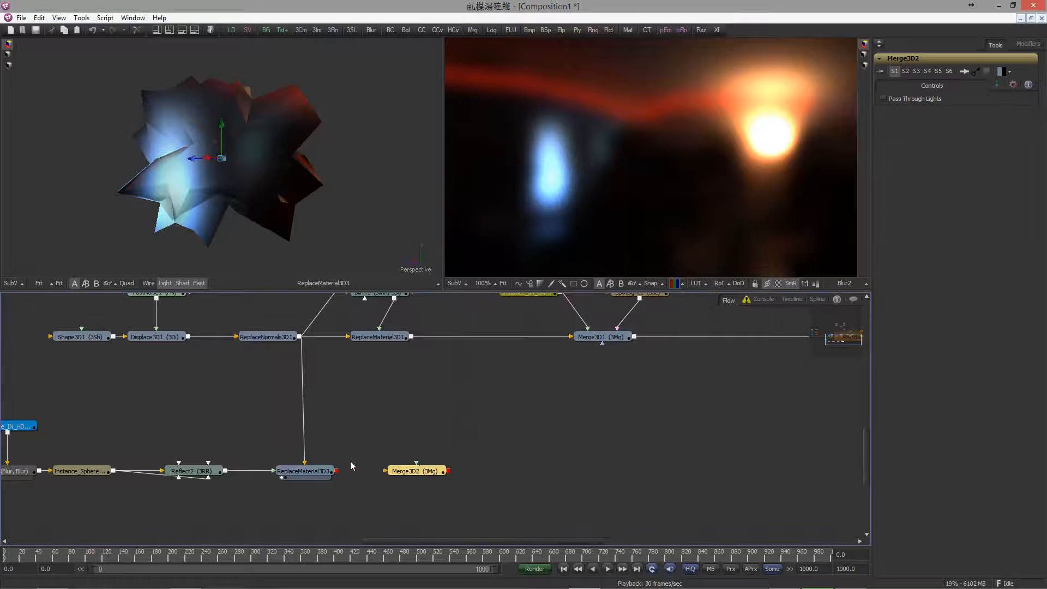
click(304, 471)
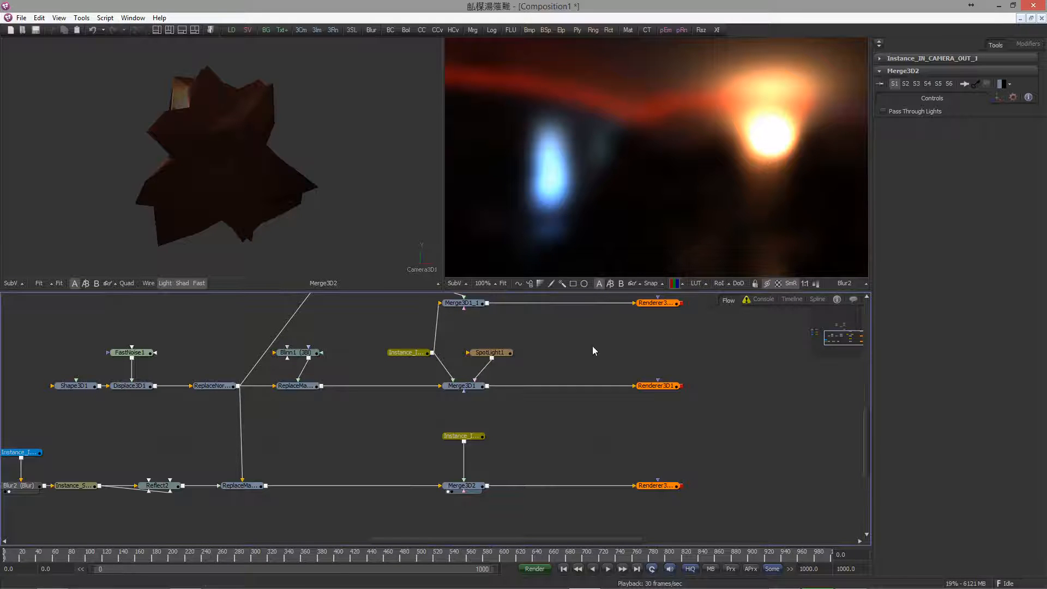
mouse_move(544, 452)
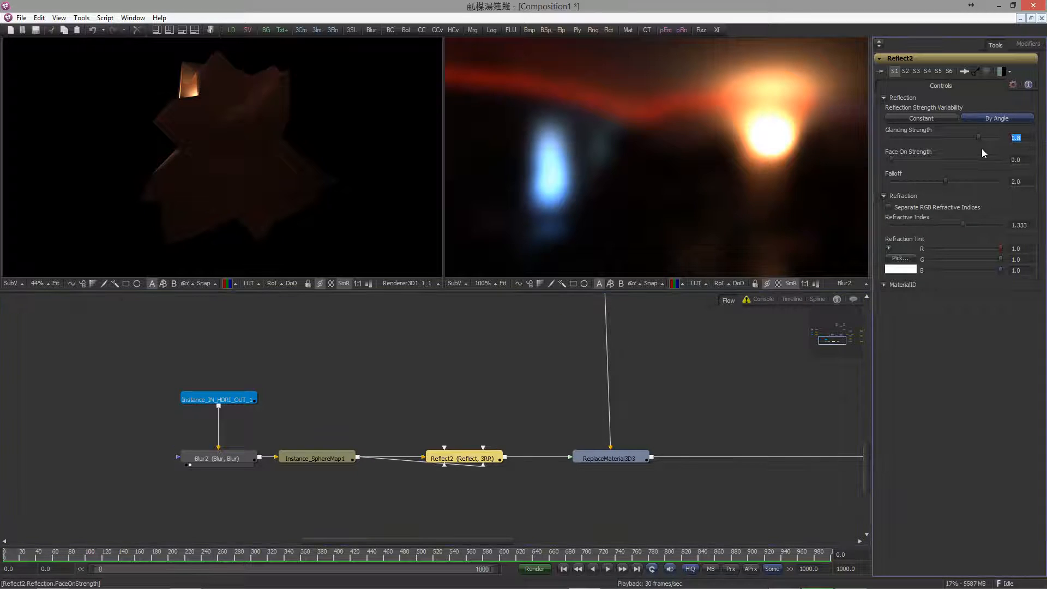
- Dial Reflect2 down to Glancing Strength 0.17 and Face On Strength 0.01
drag(1016, 137, 978, 137)
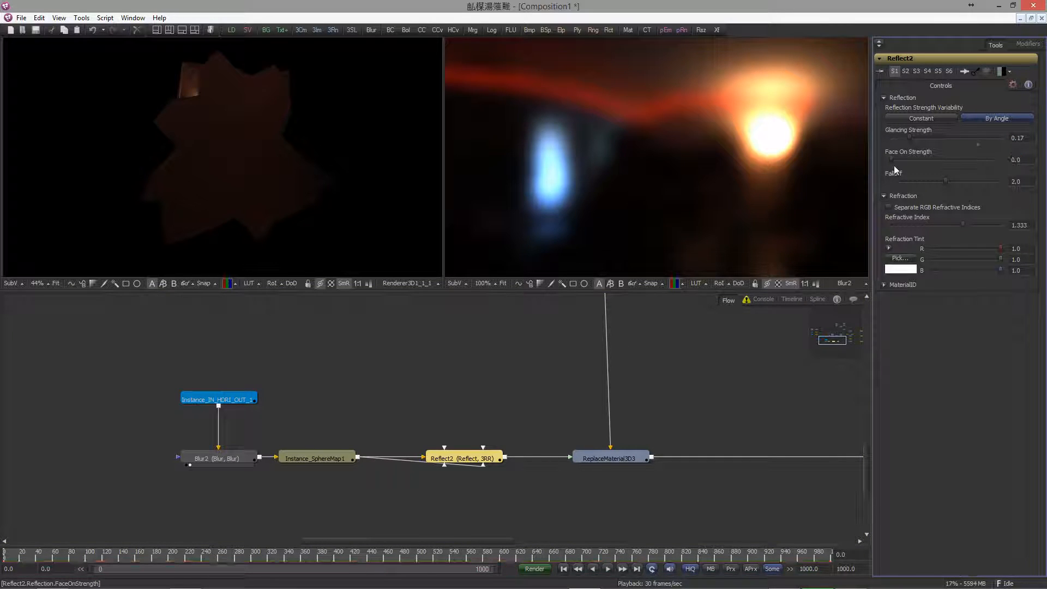
click(1017, 160)
text(1)
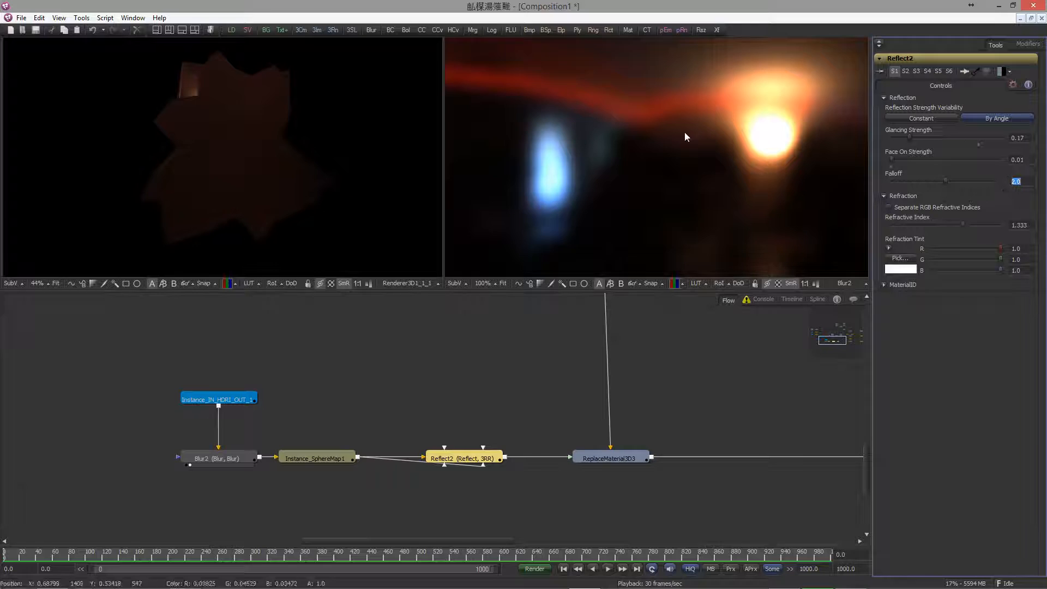
mouse_move(327, 167)
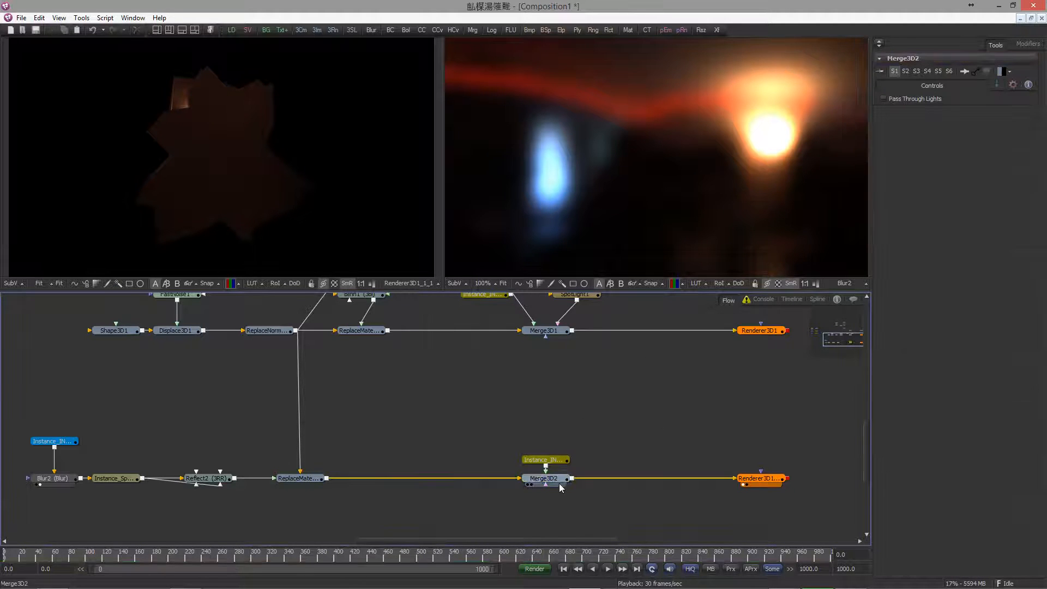
- Connect the lower ReplaceMaterial3D output into Merge3D2_1, which feeds its own renderer
click(759, 478)
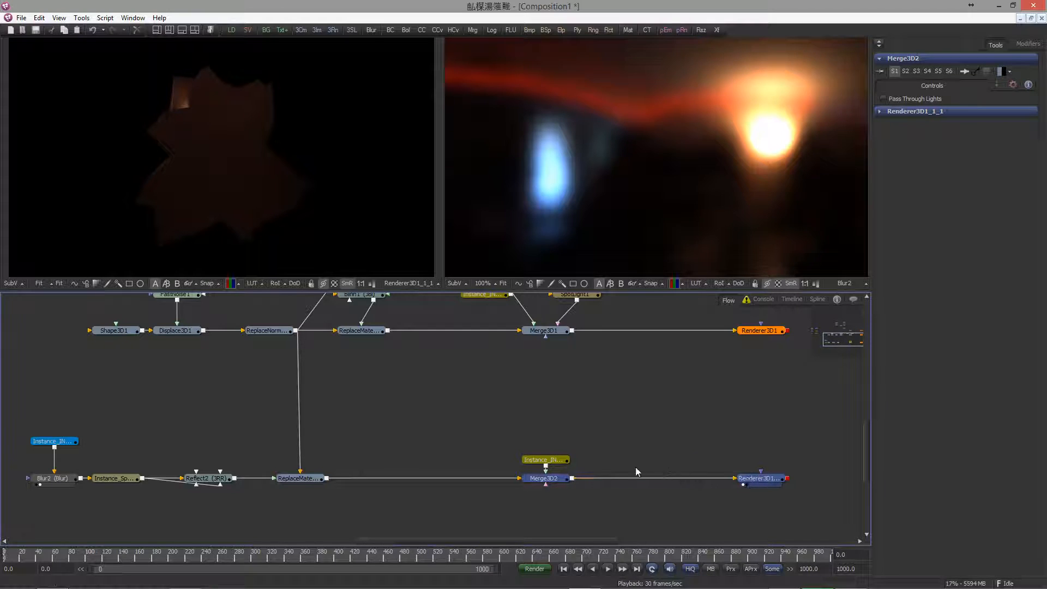
click(545, 478)
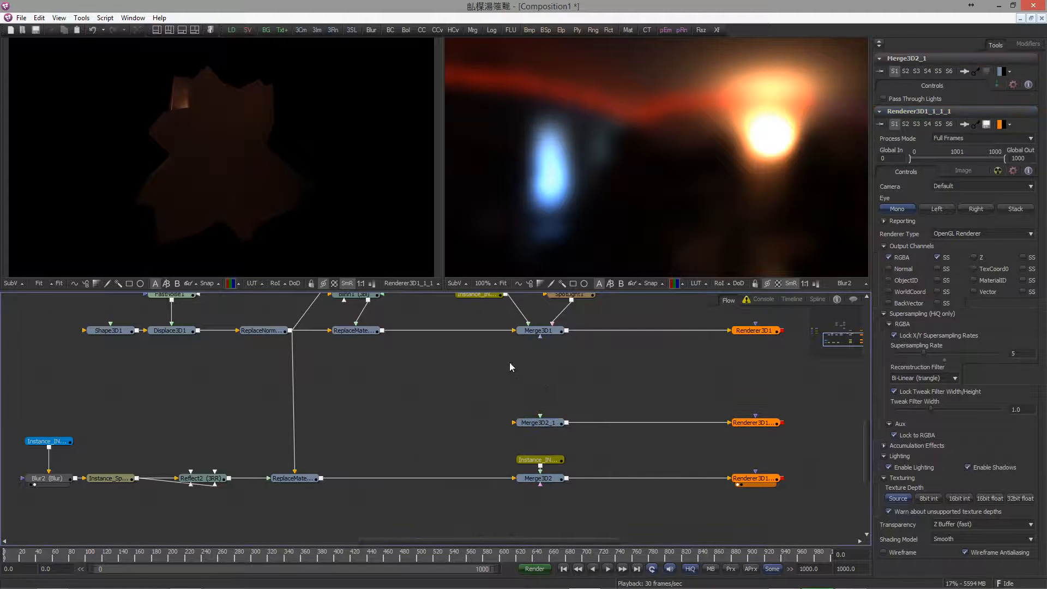
drag(321, 478, 514, 422)
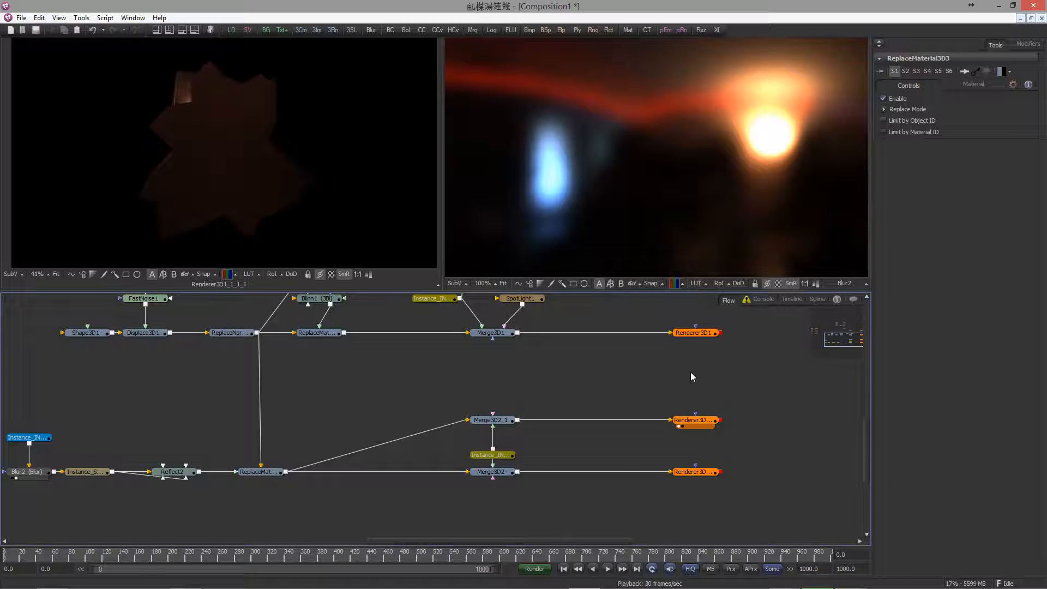
- Tick the Z output channel on Renderer3D1_1_1
click(694, 420)
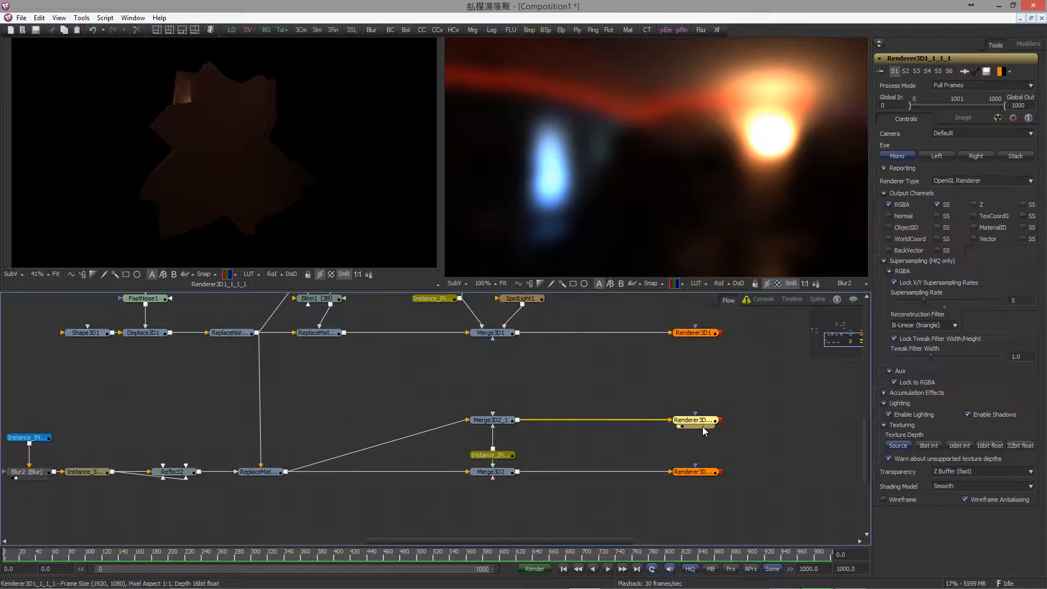
click(694, 419)
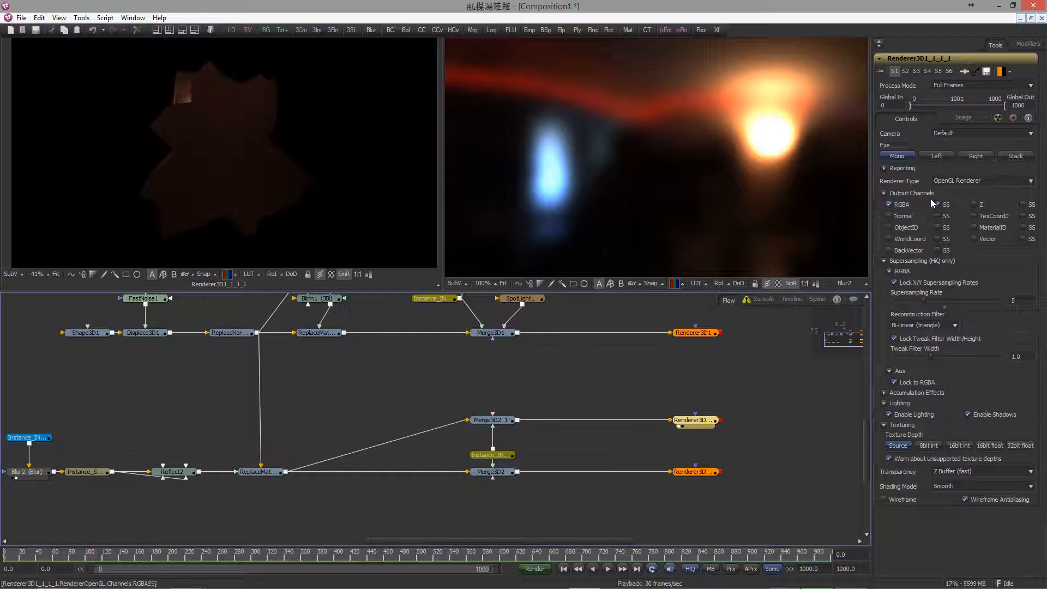
click(888, 216)
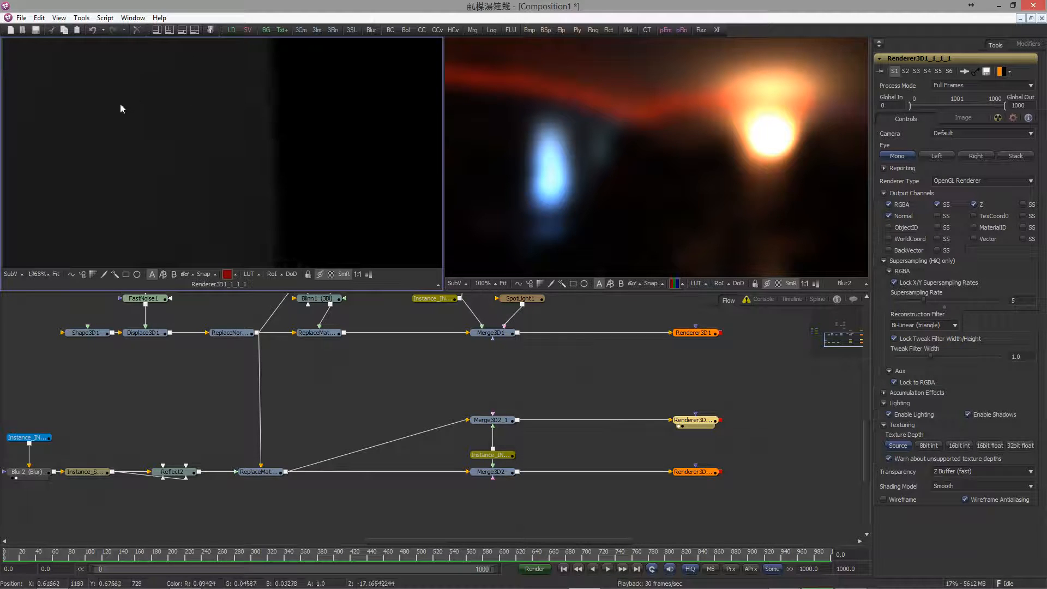
mouse_move(250, 173)
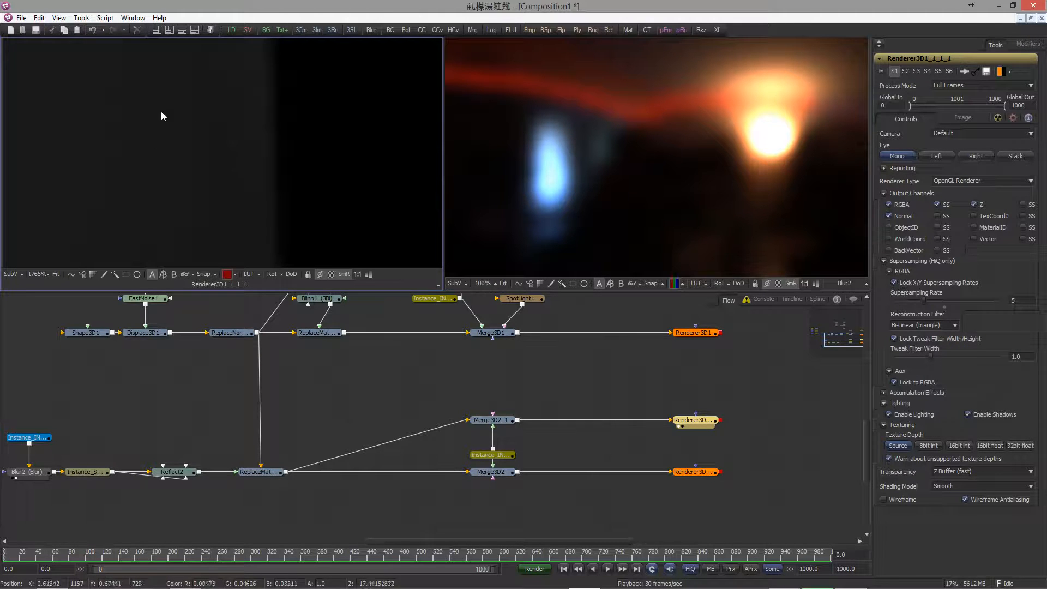
mouse_move(383, 191)
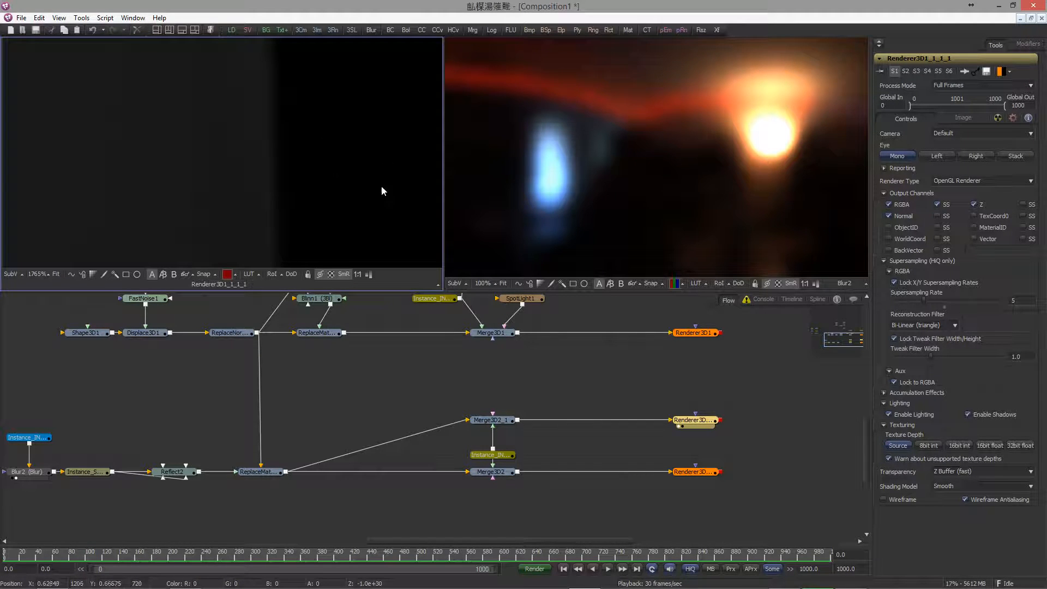
mouse_move(340, 148)
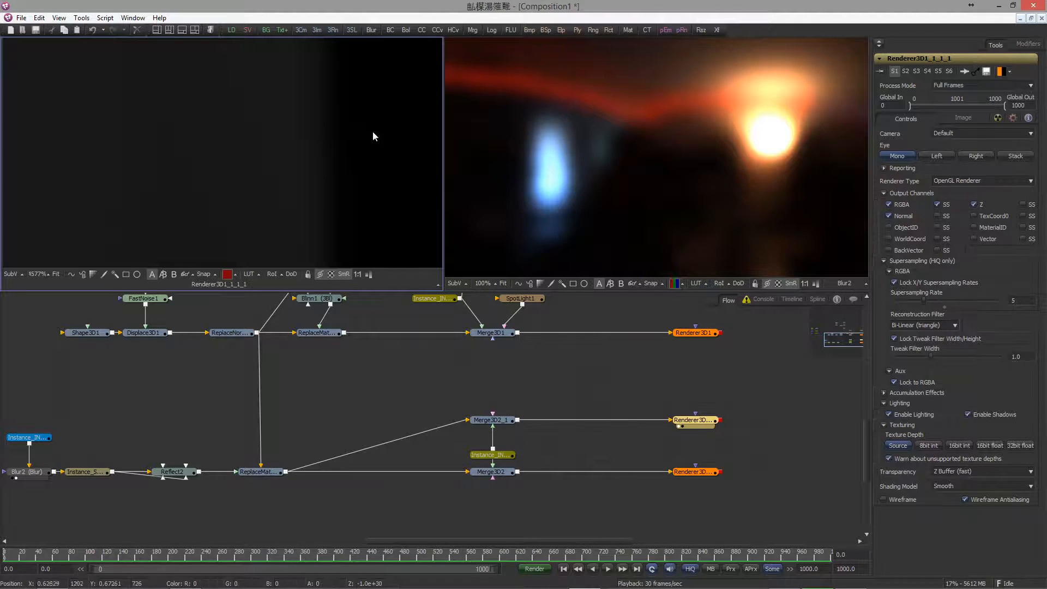
mouse_move(569, 254)
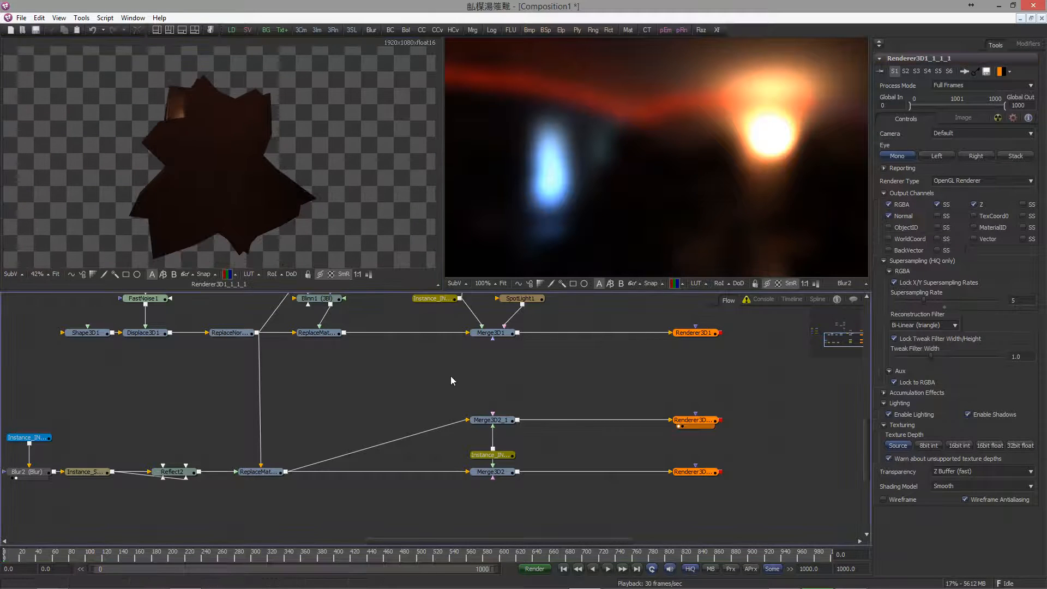
mouse_move(464, 404)
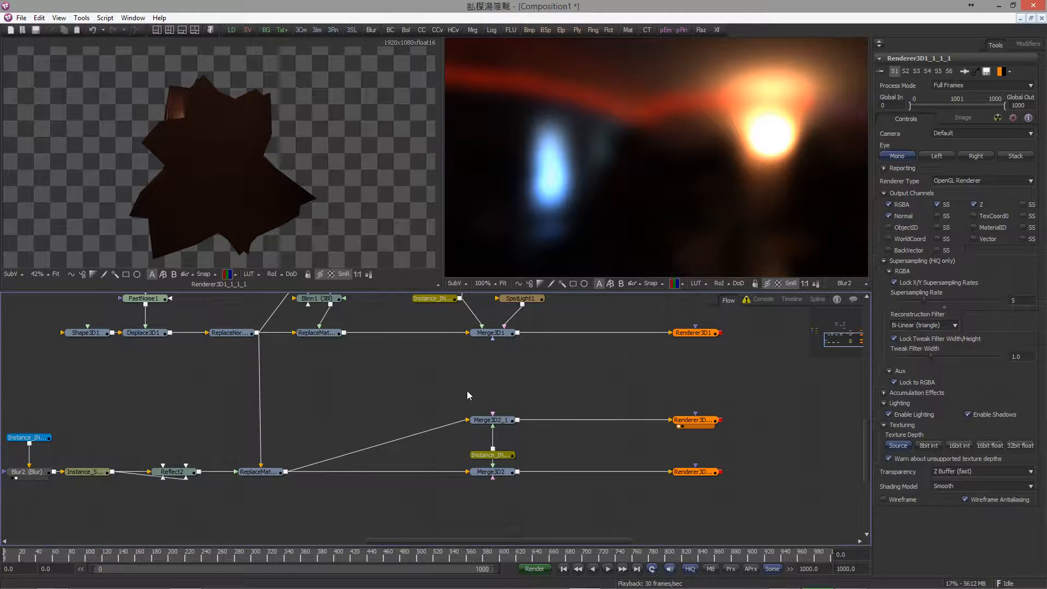
mouse_move(455, 376)
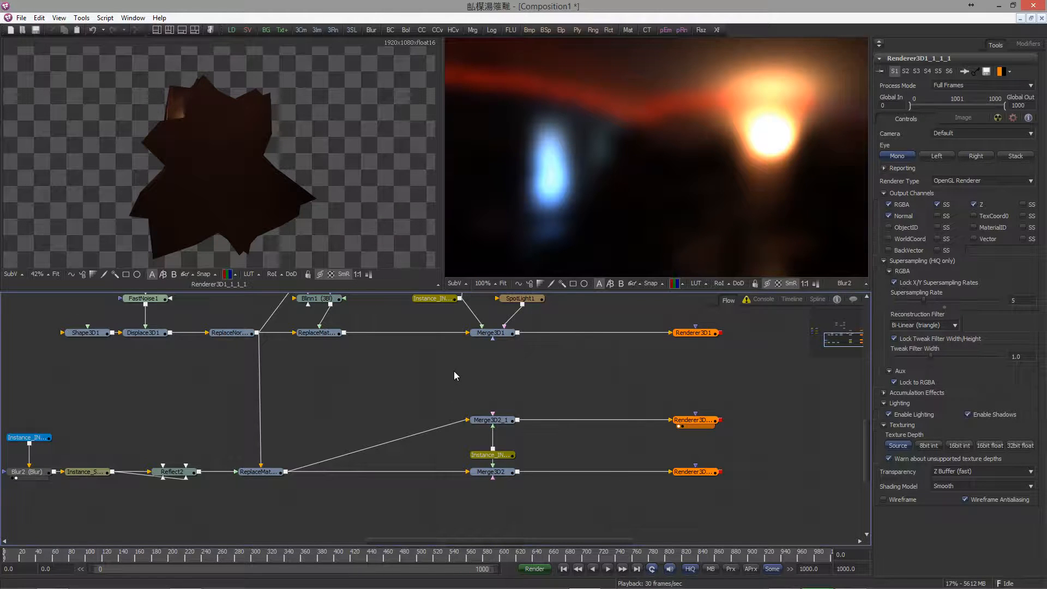
mouse_move(416, 368)
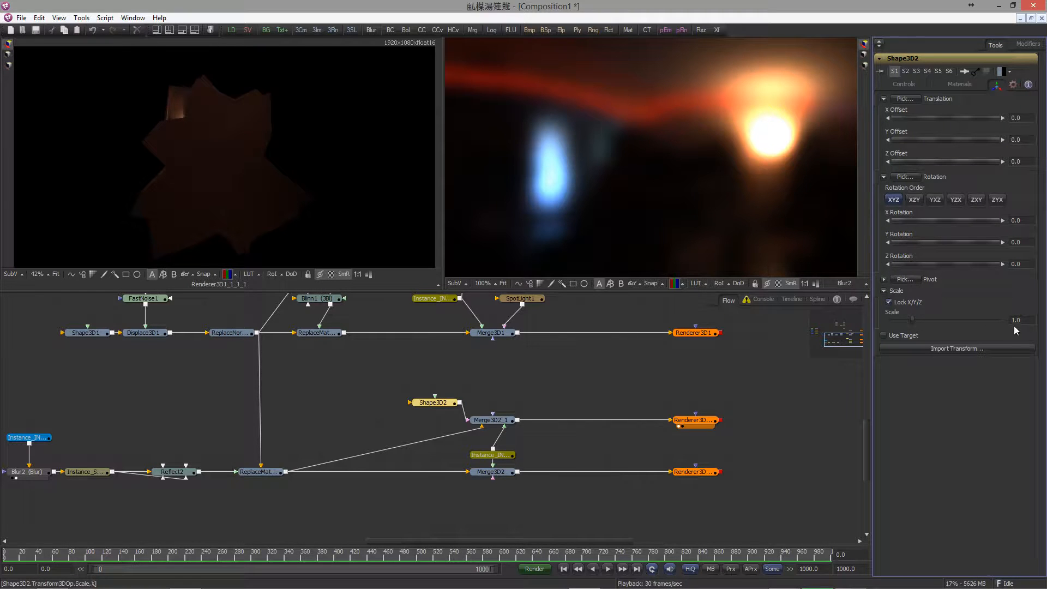
- Scale sphere Shape3D2 to 50 and merge it into Merge3D2_1
click(1014, 320)
text(50)
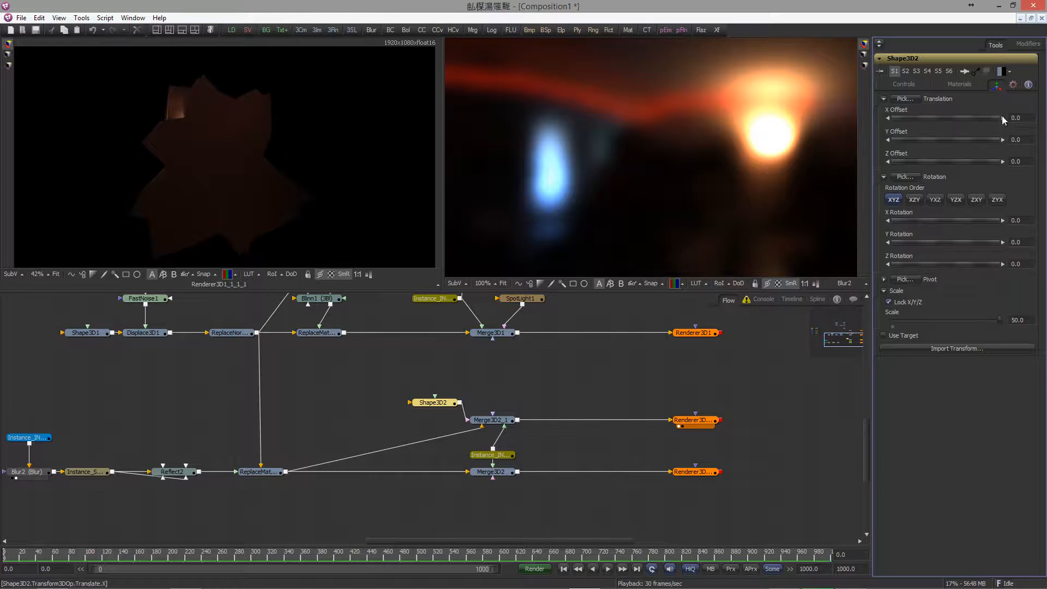
click(903, 85)
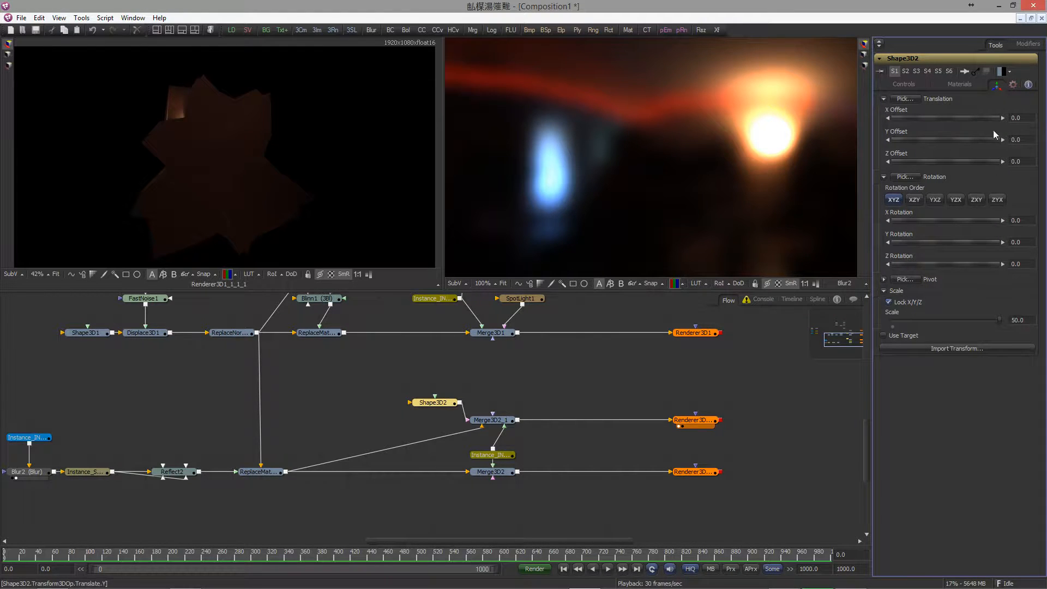
click(903, 85)
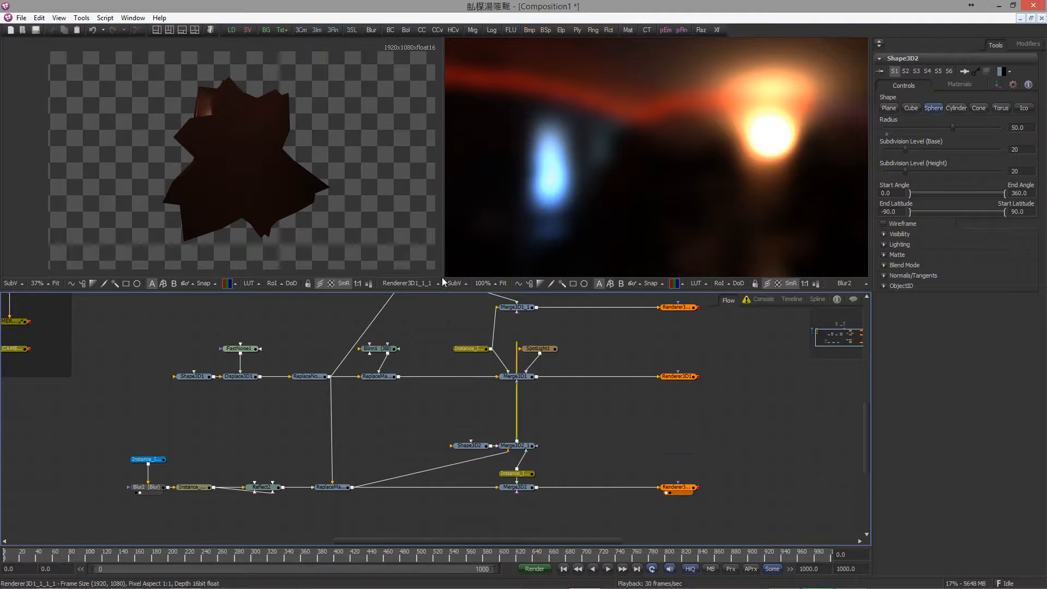
click(678, 486)
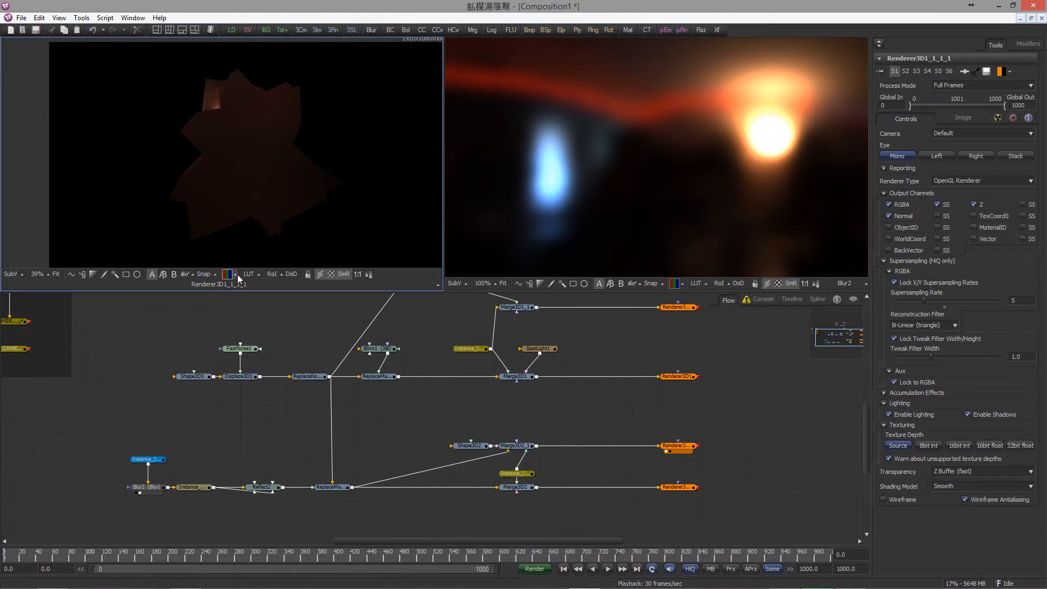
- Show Depth (Z) in the left viewer, then reopen the channel list for Normals
click(228, 274)
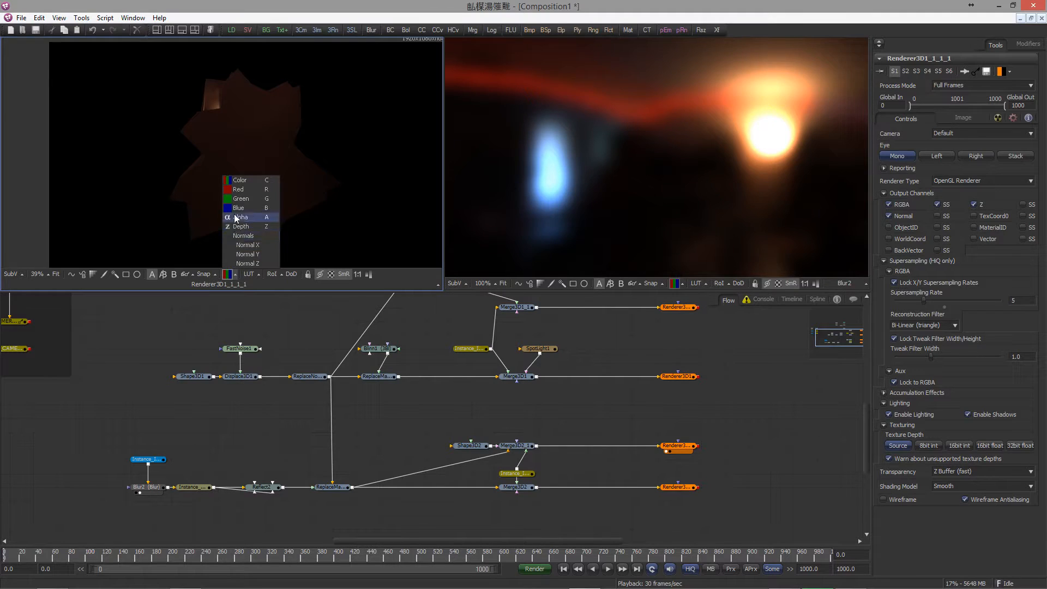
click(240, 217)
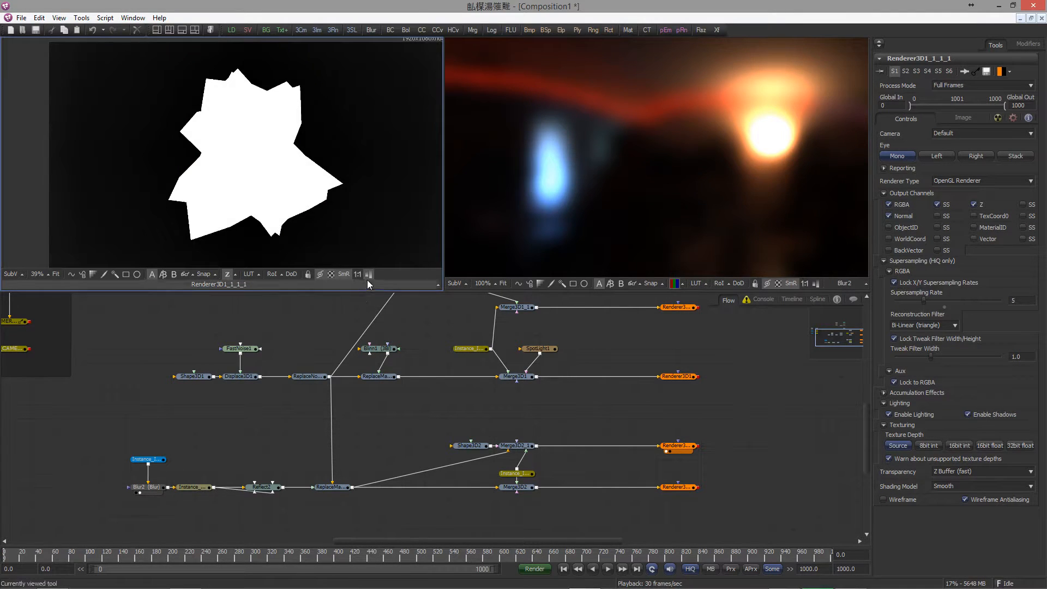
click(229, 274)
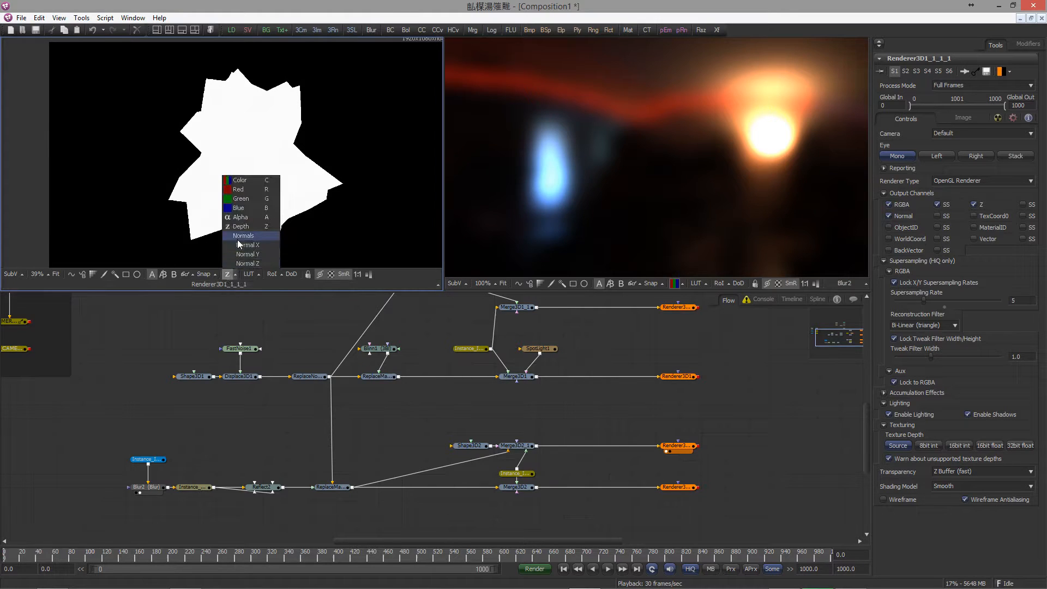